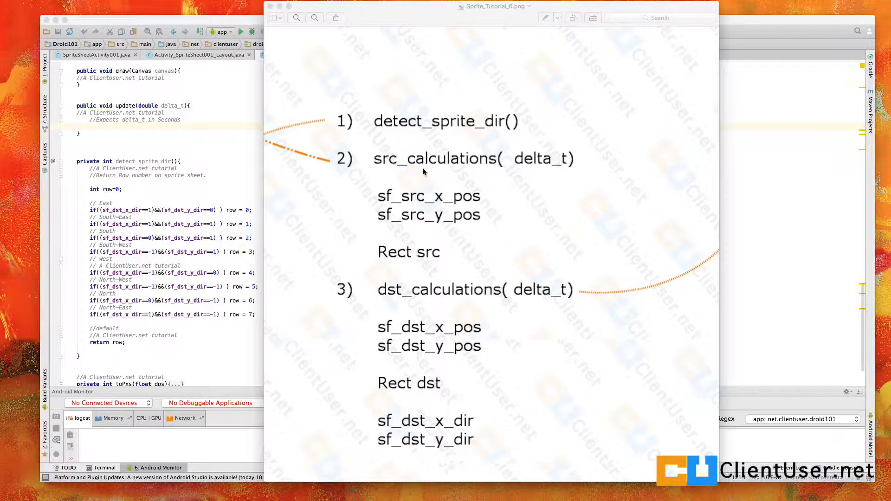
mouse_move(418, 294)
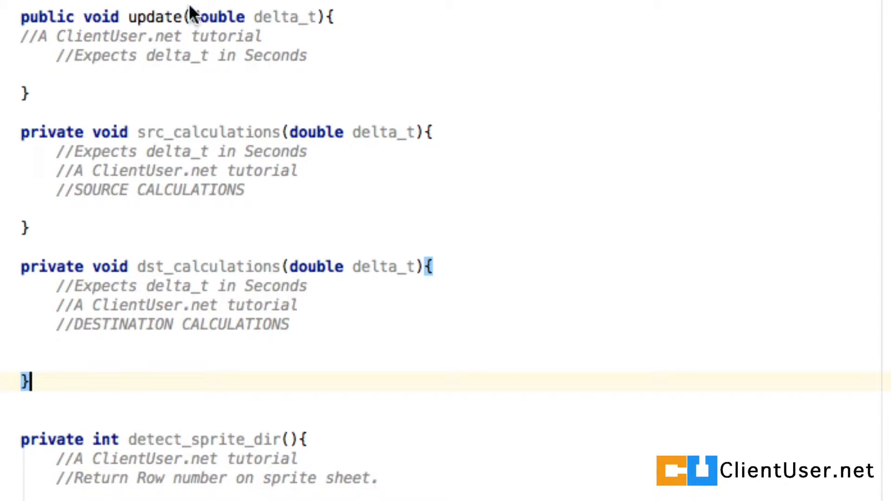
mouse_move(276, 146)
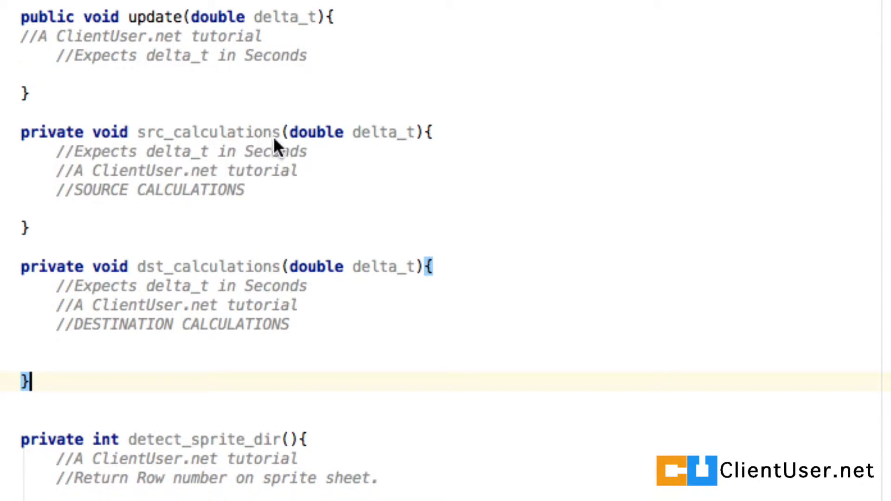
scroll("down", 3)
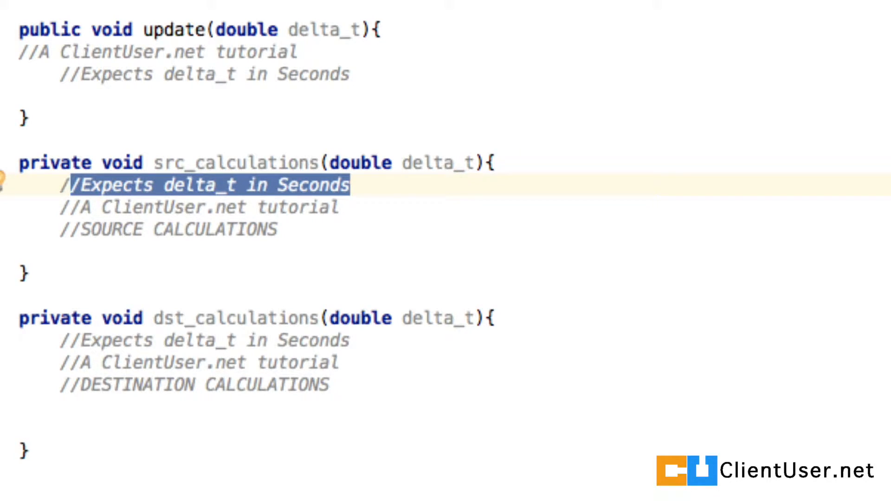
mouse_move(368, 88)
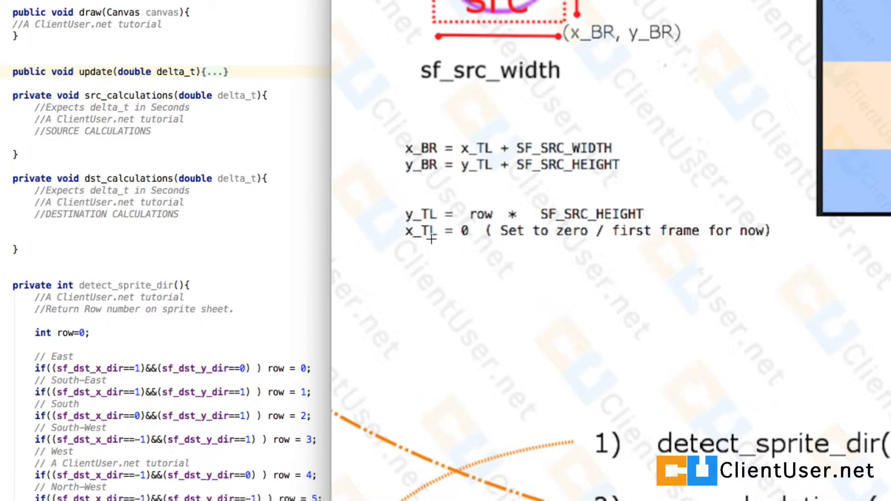
In src_calculations, set sf_src_y_pos = detect_sprite_dir() * sf_src_height and sf_src_x_pos = 0, with comments.
double_click(122, 95)
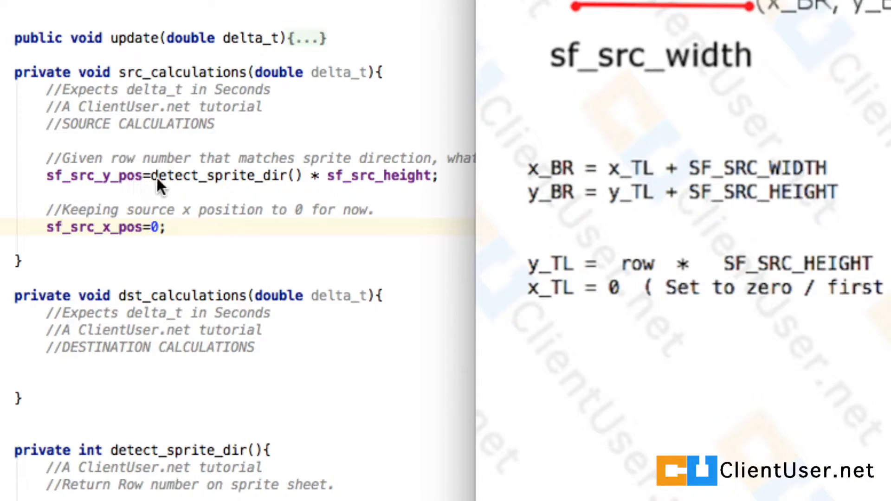
mouse_move(170, 187)
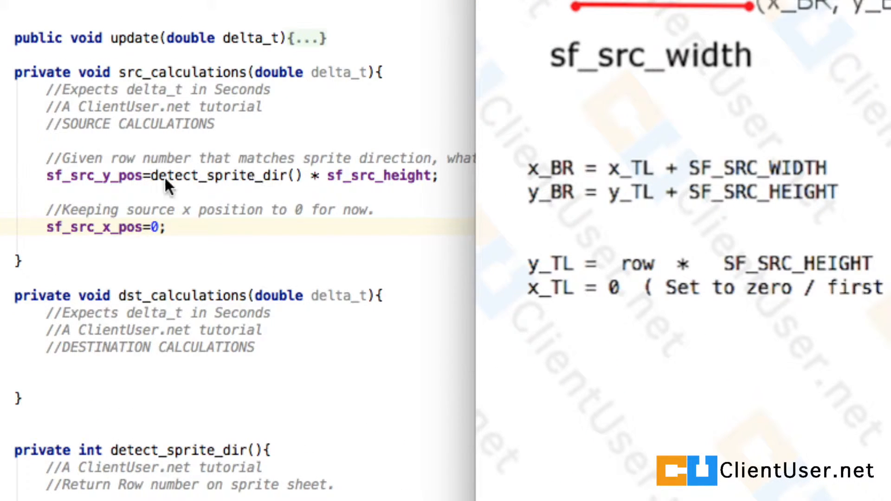
mouse_move(94, 238)
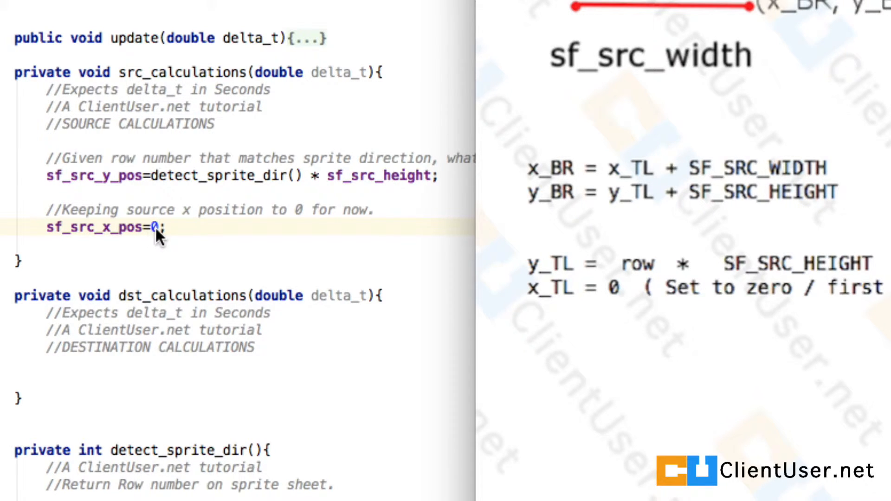
mouse_move(633, 365)
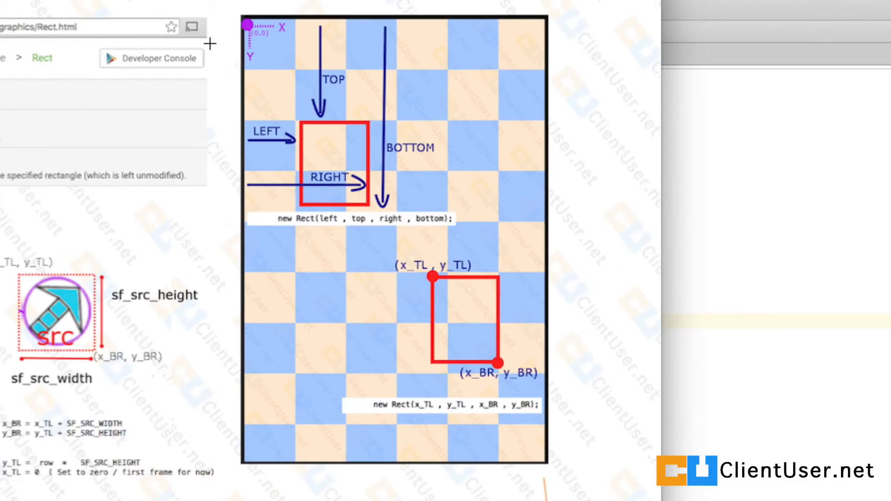
mouse_move(534, 190)
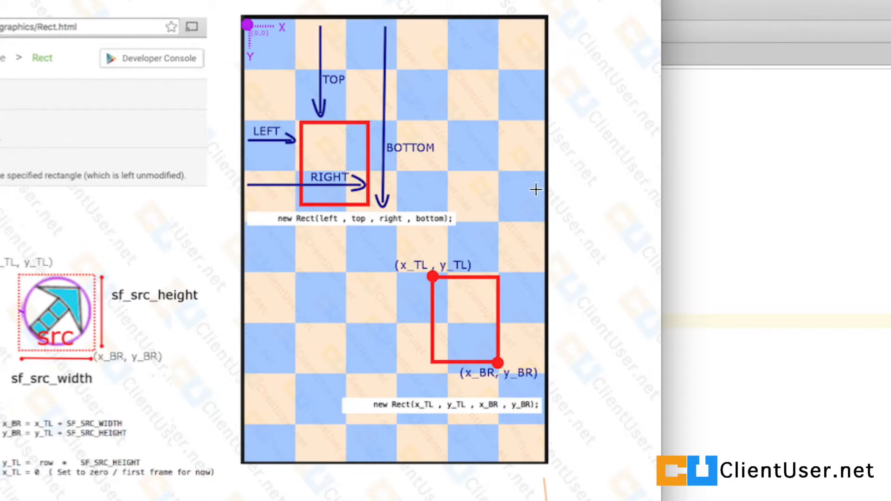
mouse_move(355, 23)
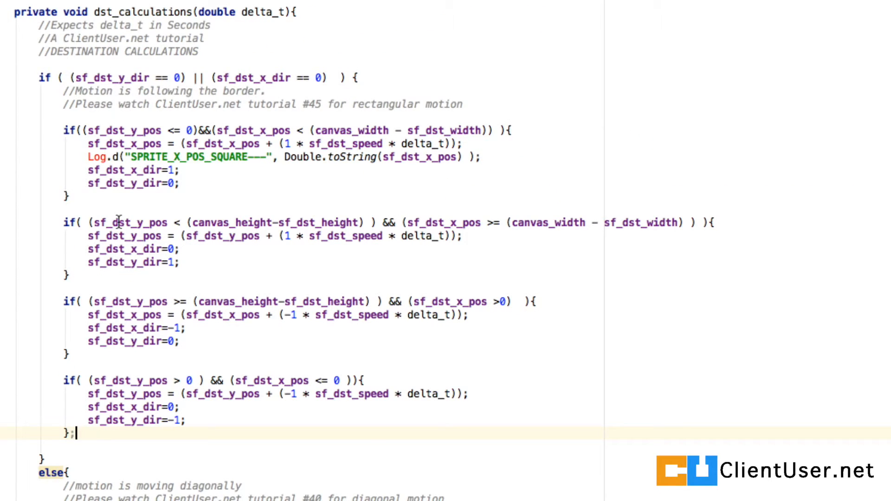
Write dst_calculations with border motion for a zero direction and diagonal edge bouncing otherwise.
left_click_drag(63, 125, 77, 433)
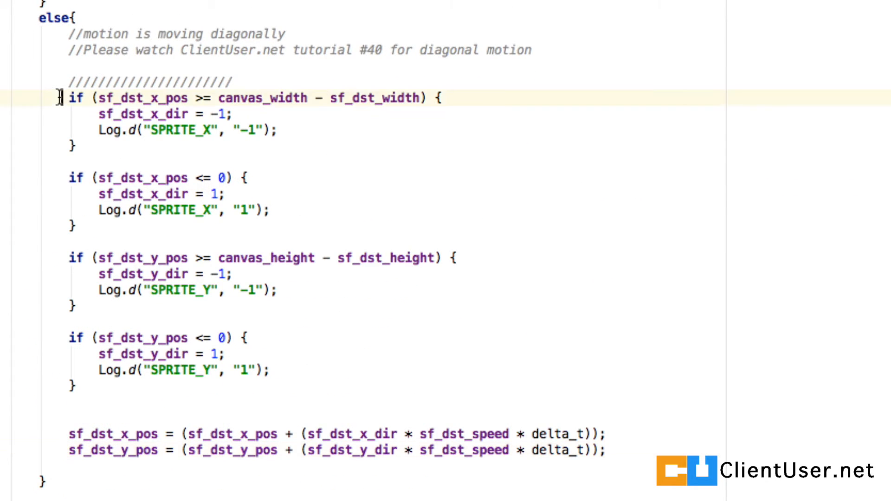
left_click_drag(62, 98, 613, 450)
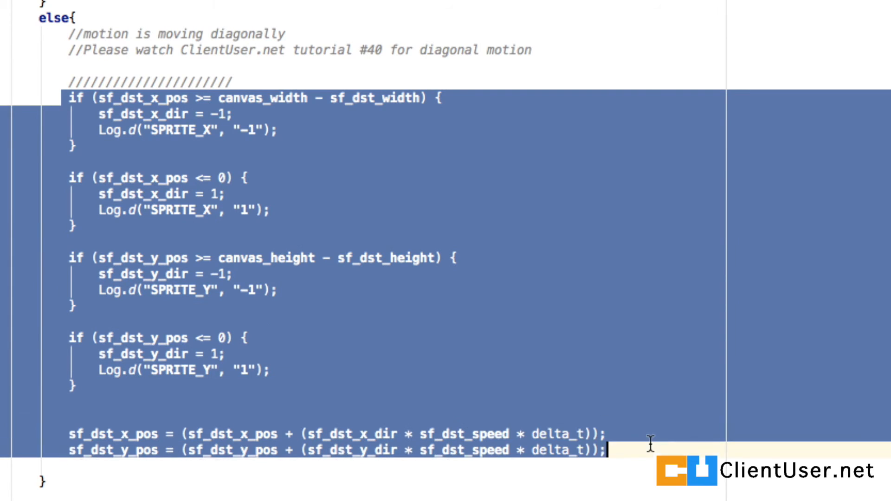
mouse_move(255, 395)
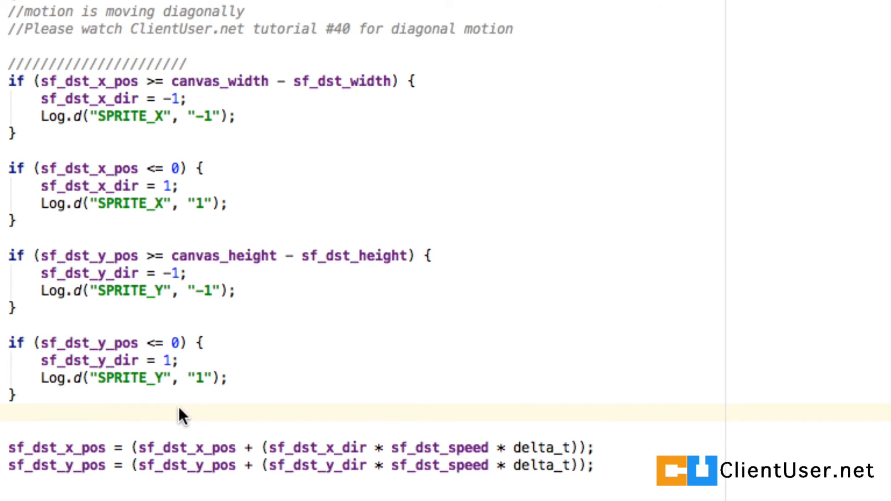
mouse_move(272, 367)
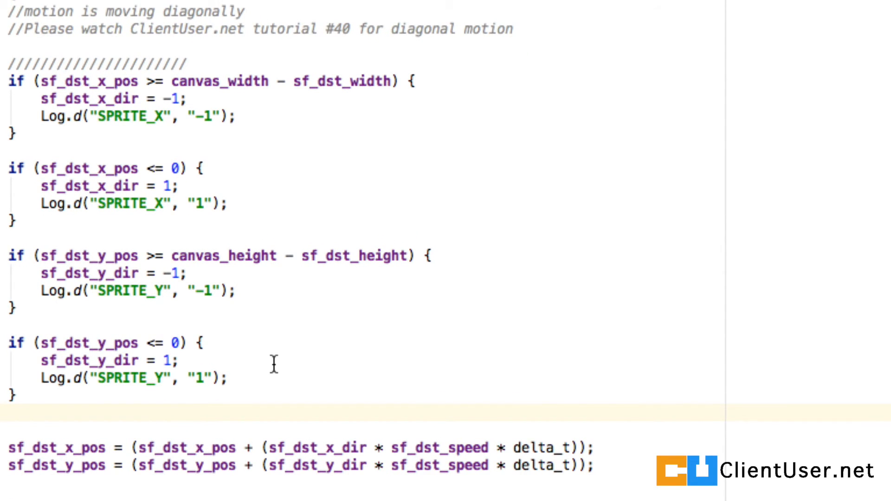